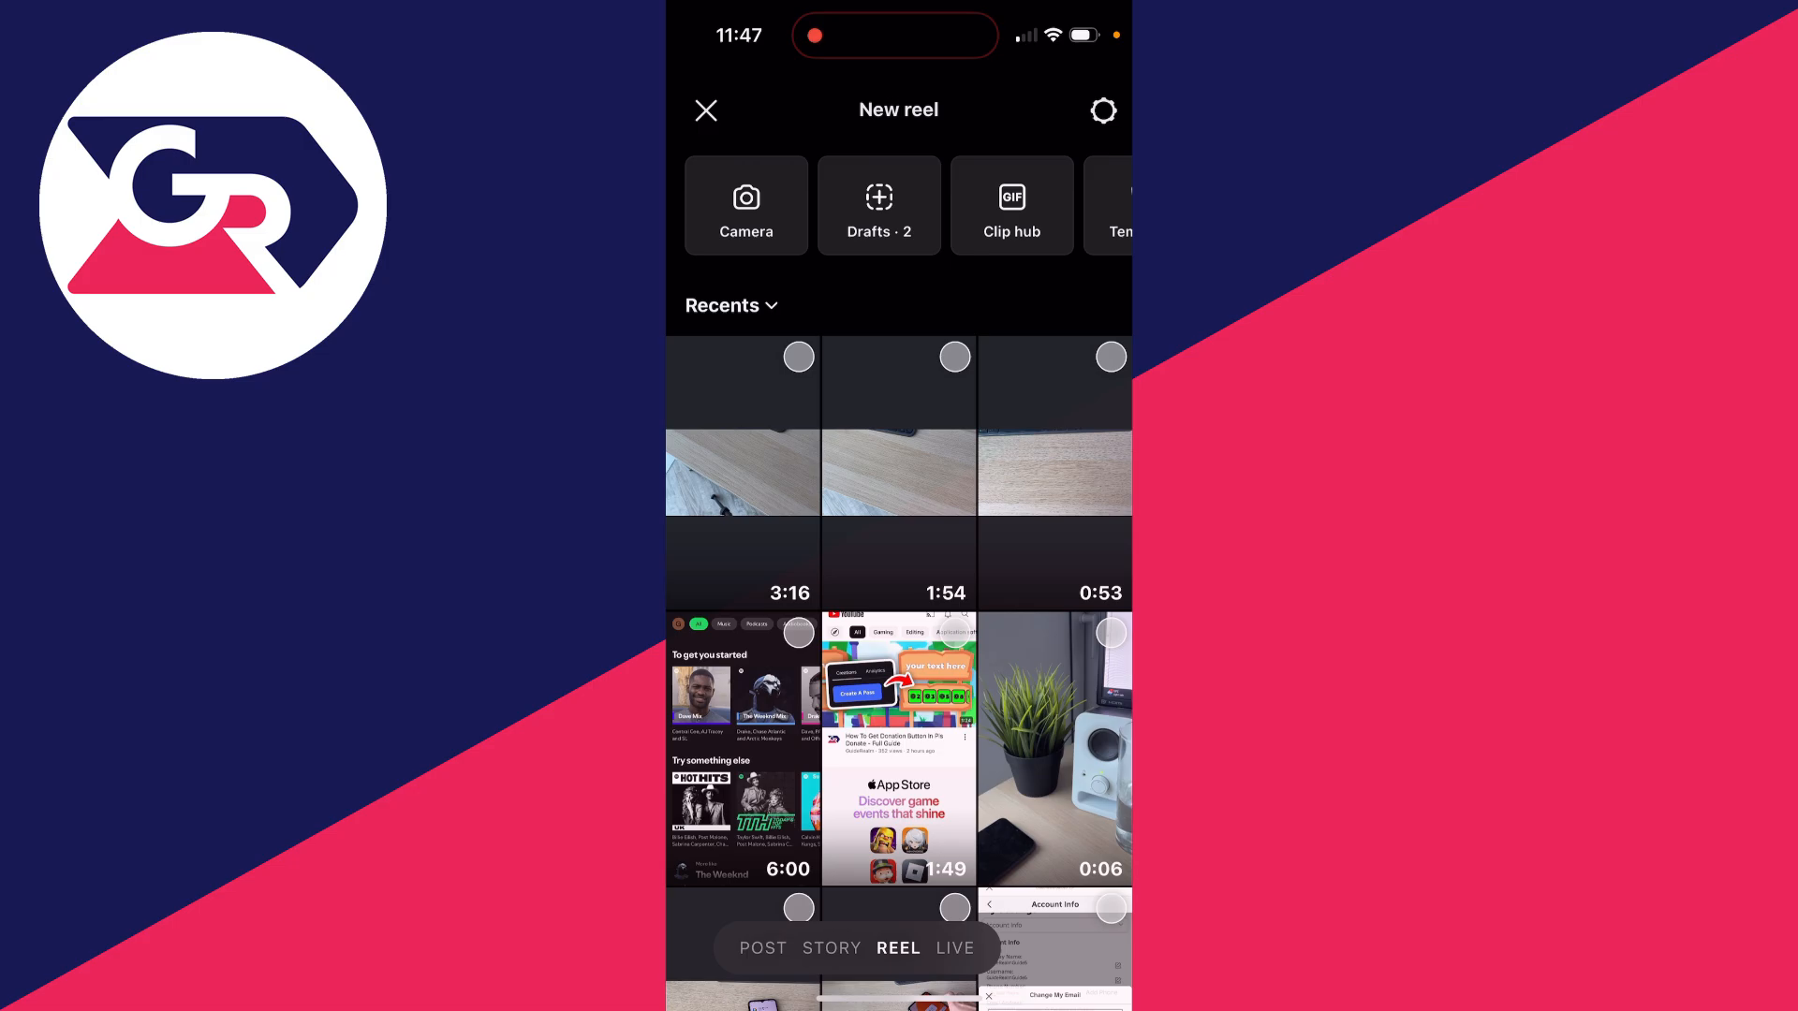
- Switch from the New reel gallery to the reel camera via the Camera tile
click(745, 205)
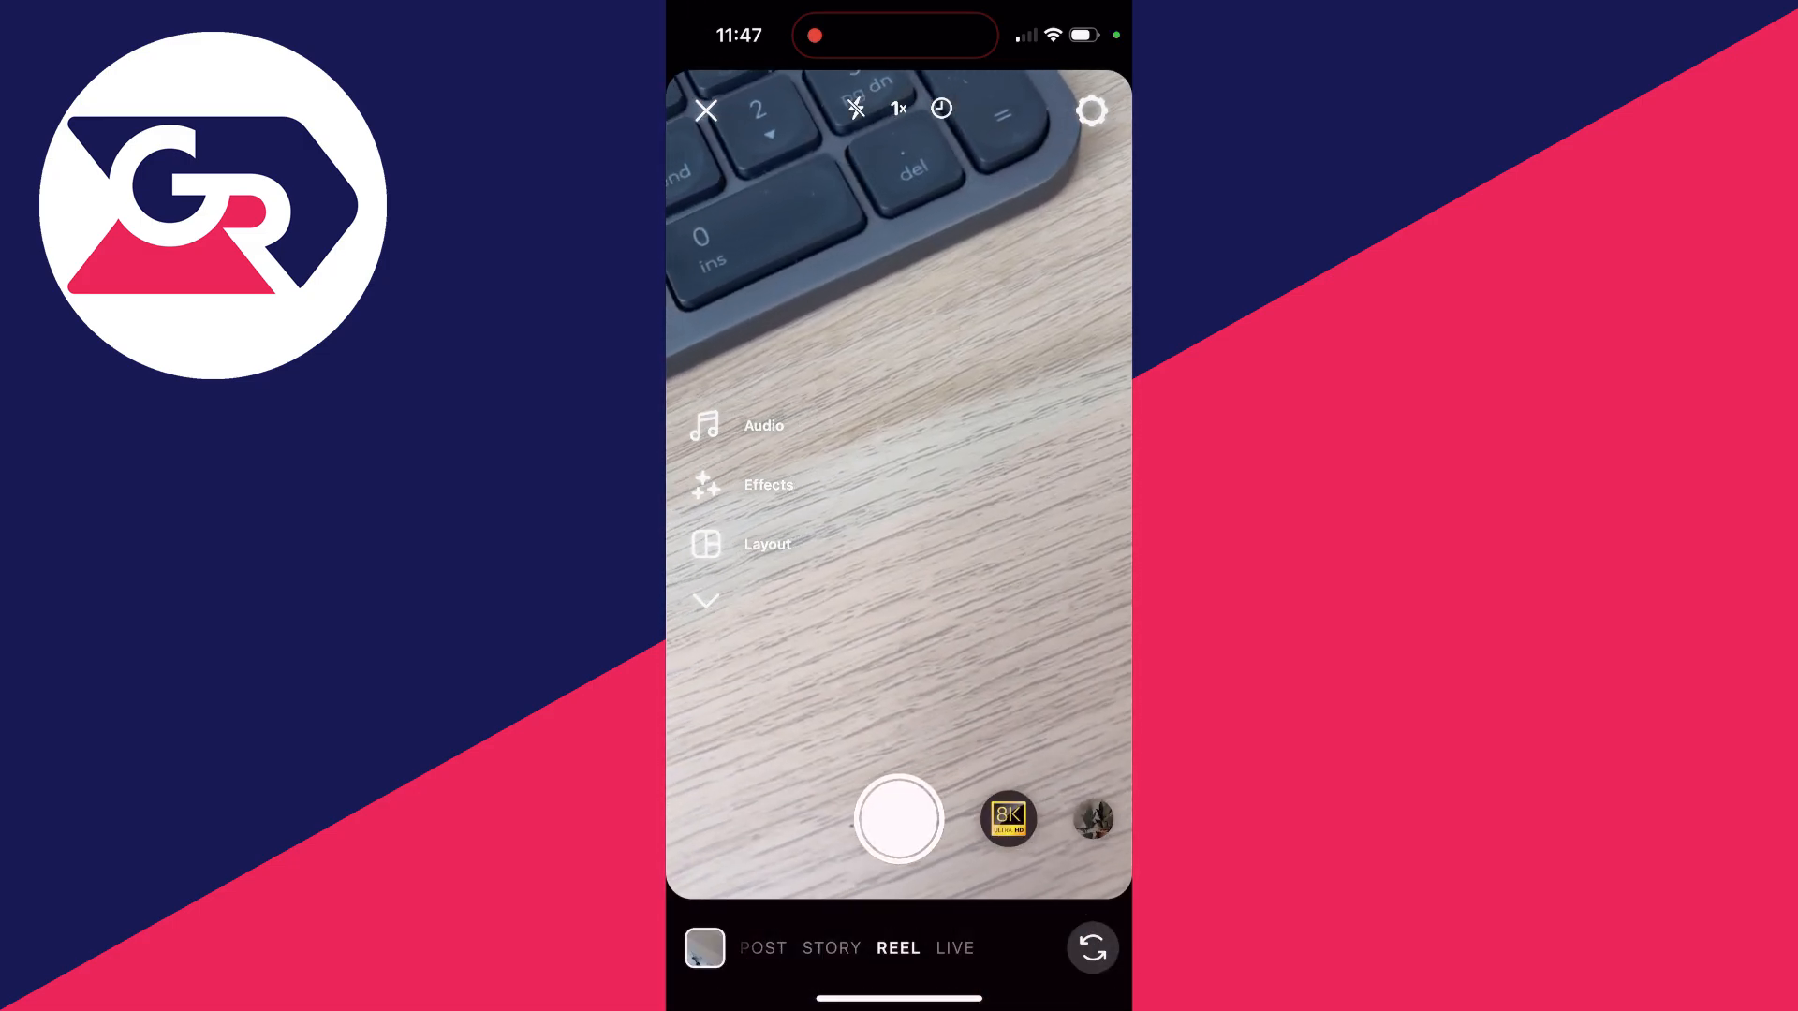
- Set the reel Length to 90 seconds from the expanded camera tool list
click(705, 601)
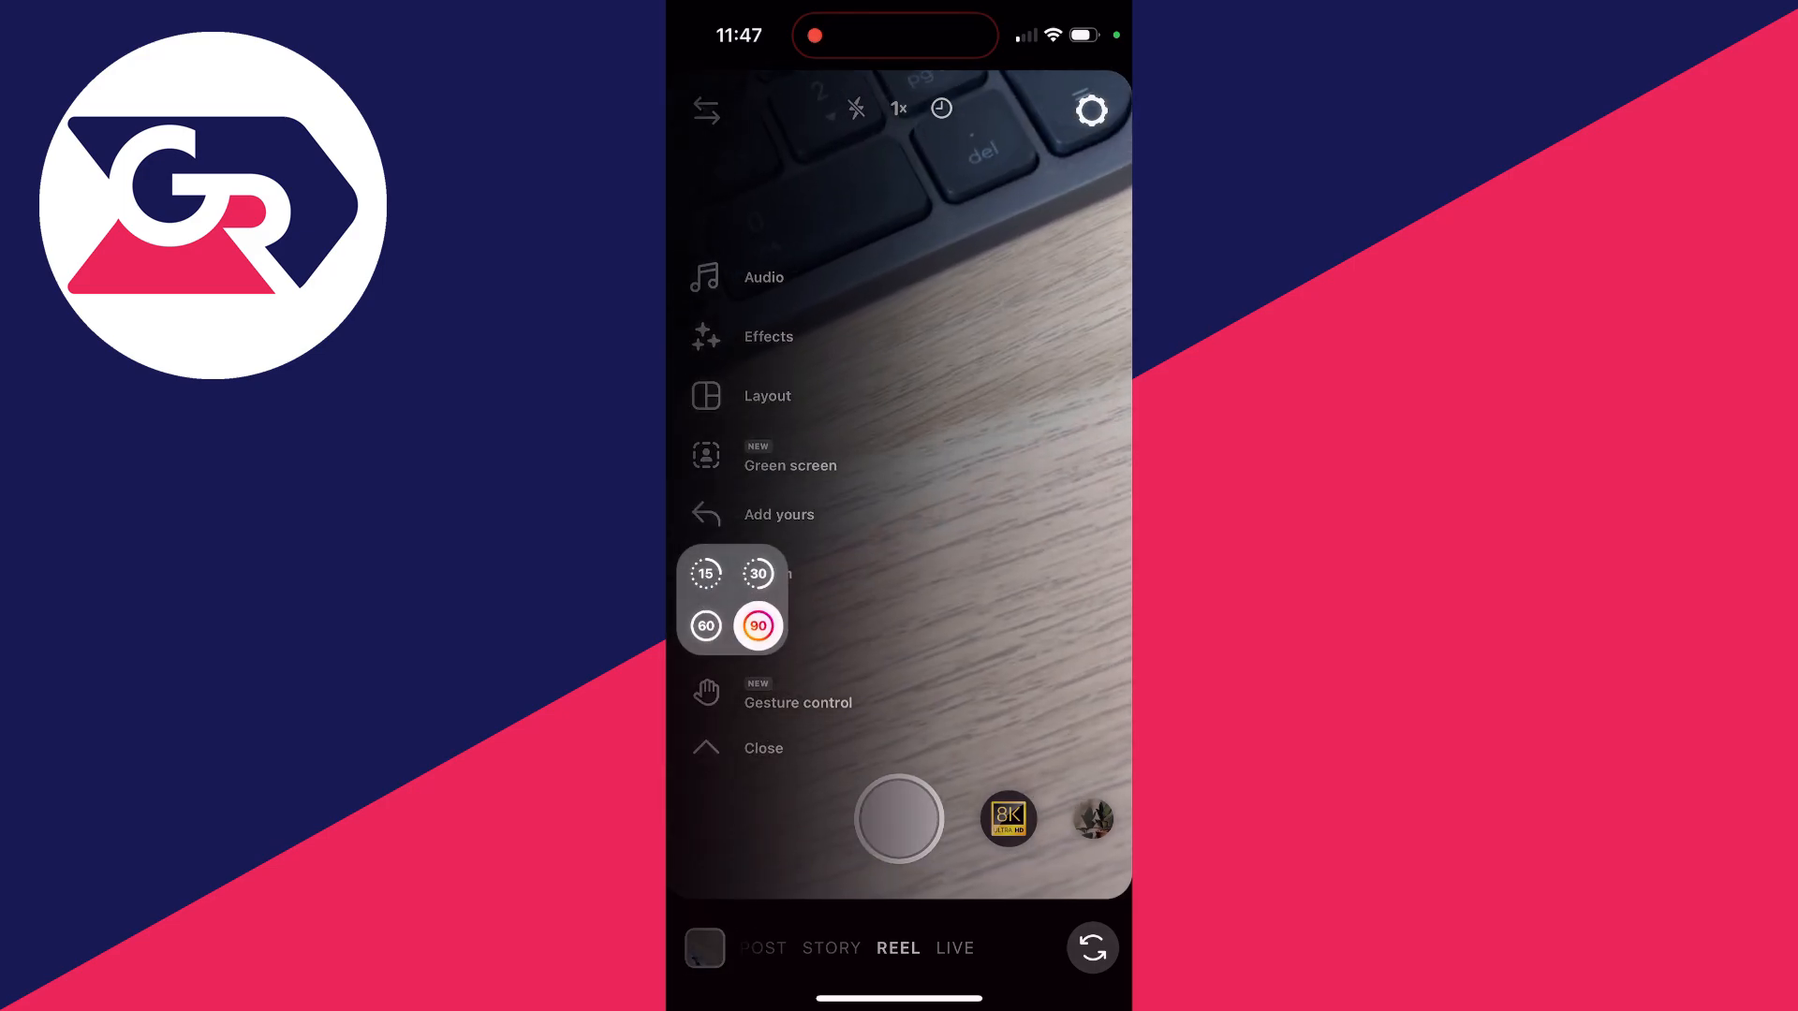
click(705, 573)
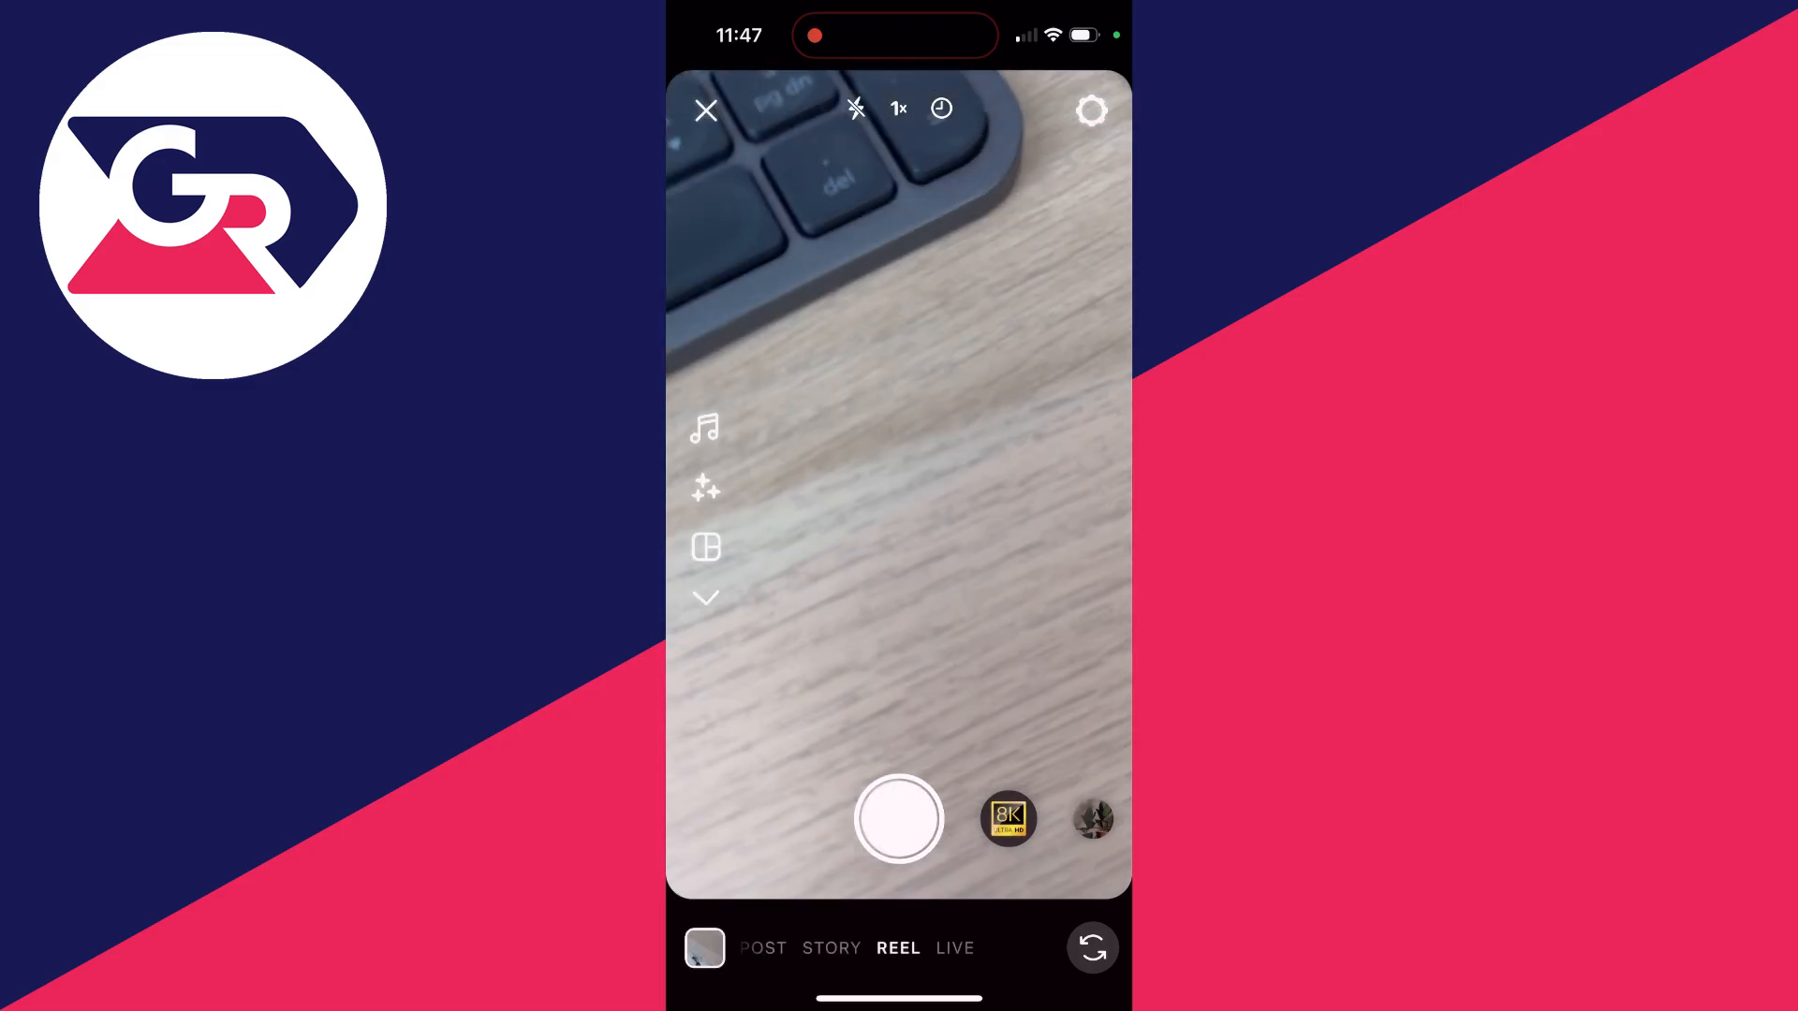
- Pick the 3:16 camera-roll video and load it into the reel clip editor
click(898, 818)
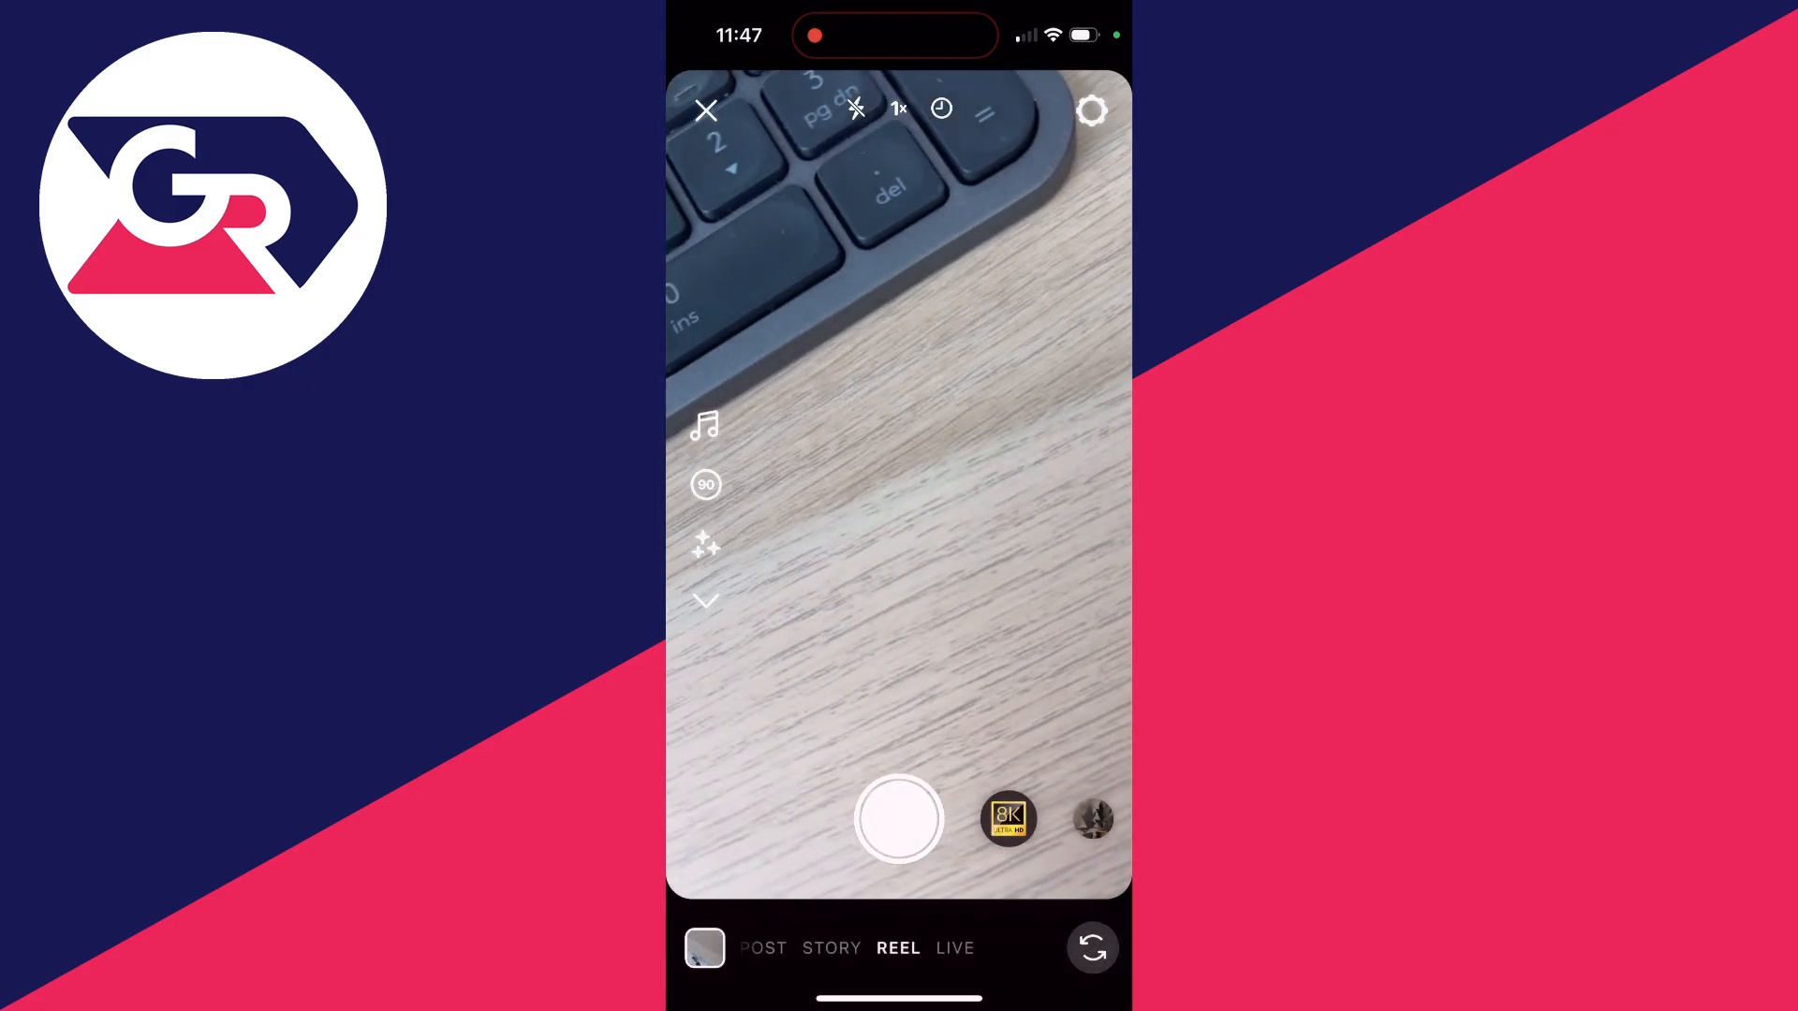
click(704, 946)
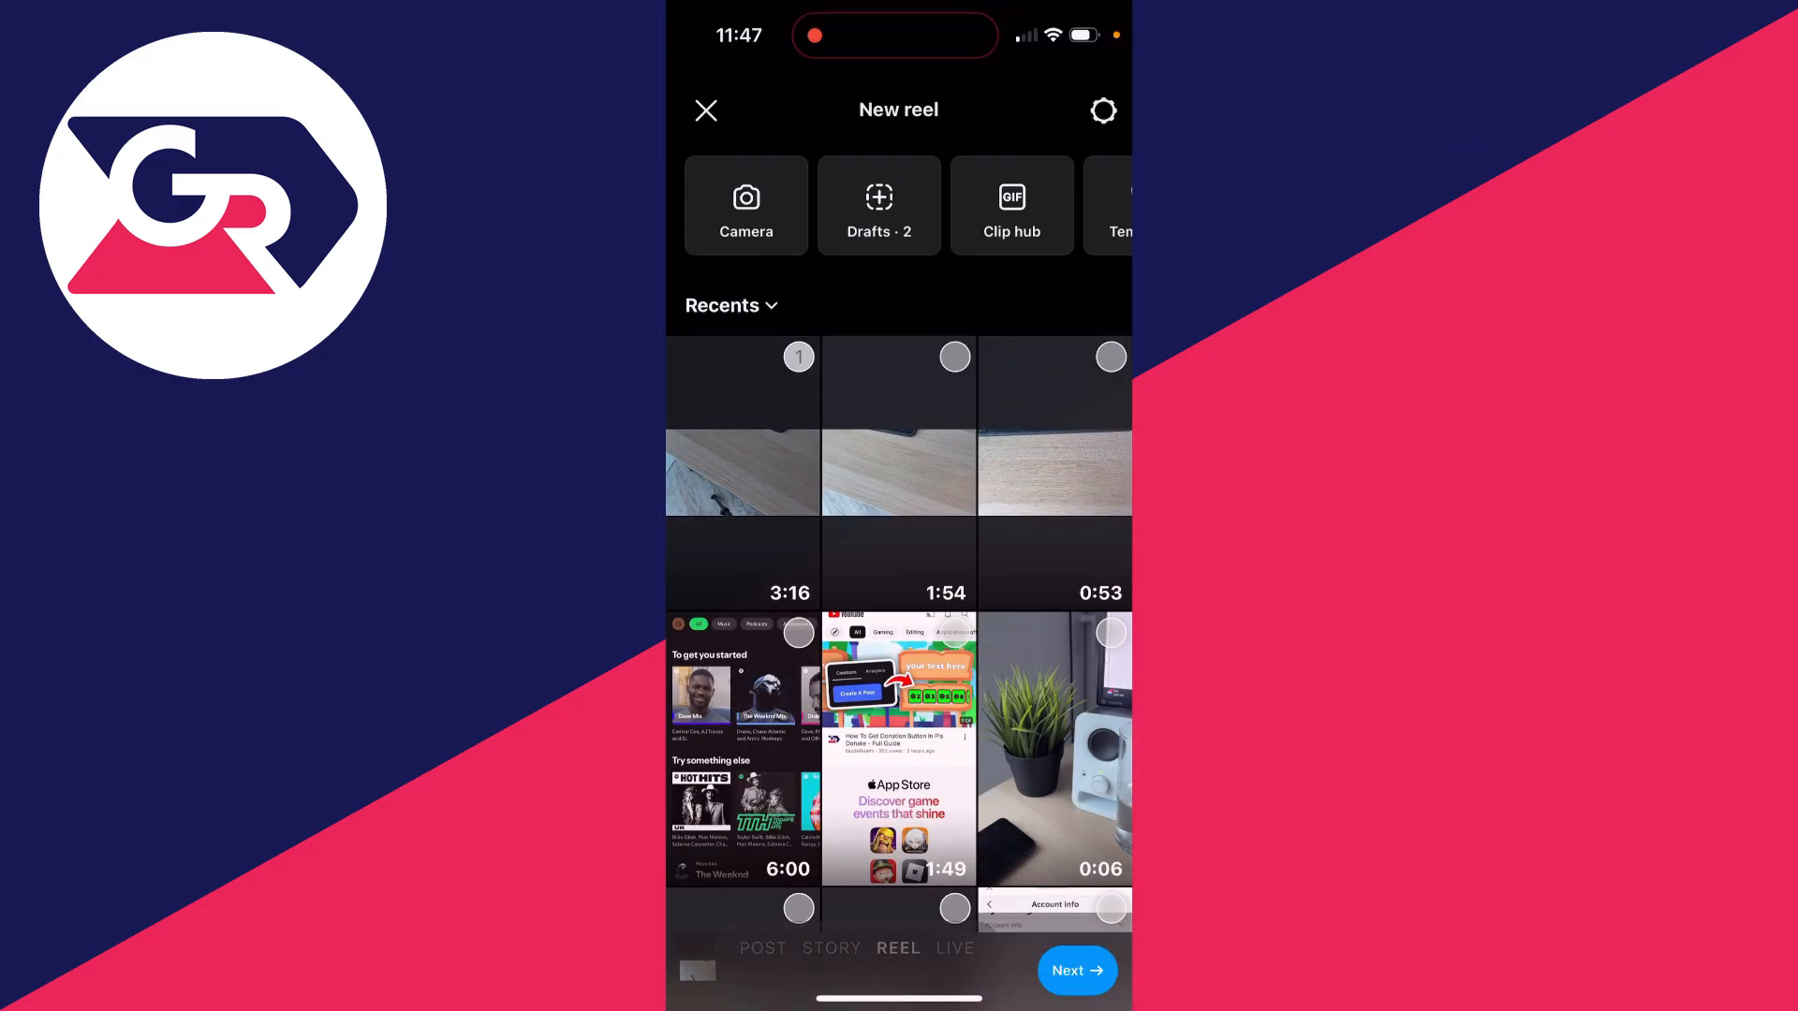
click(898, 470)
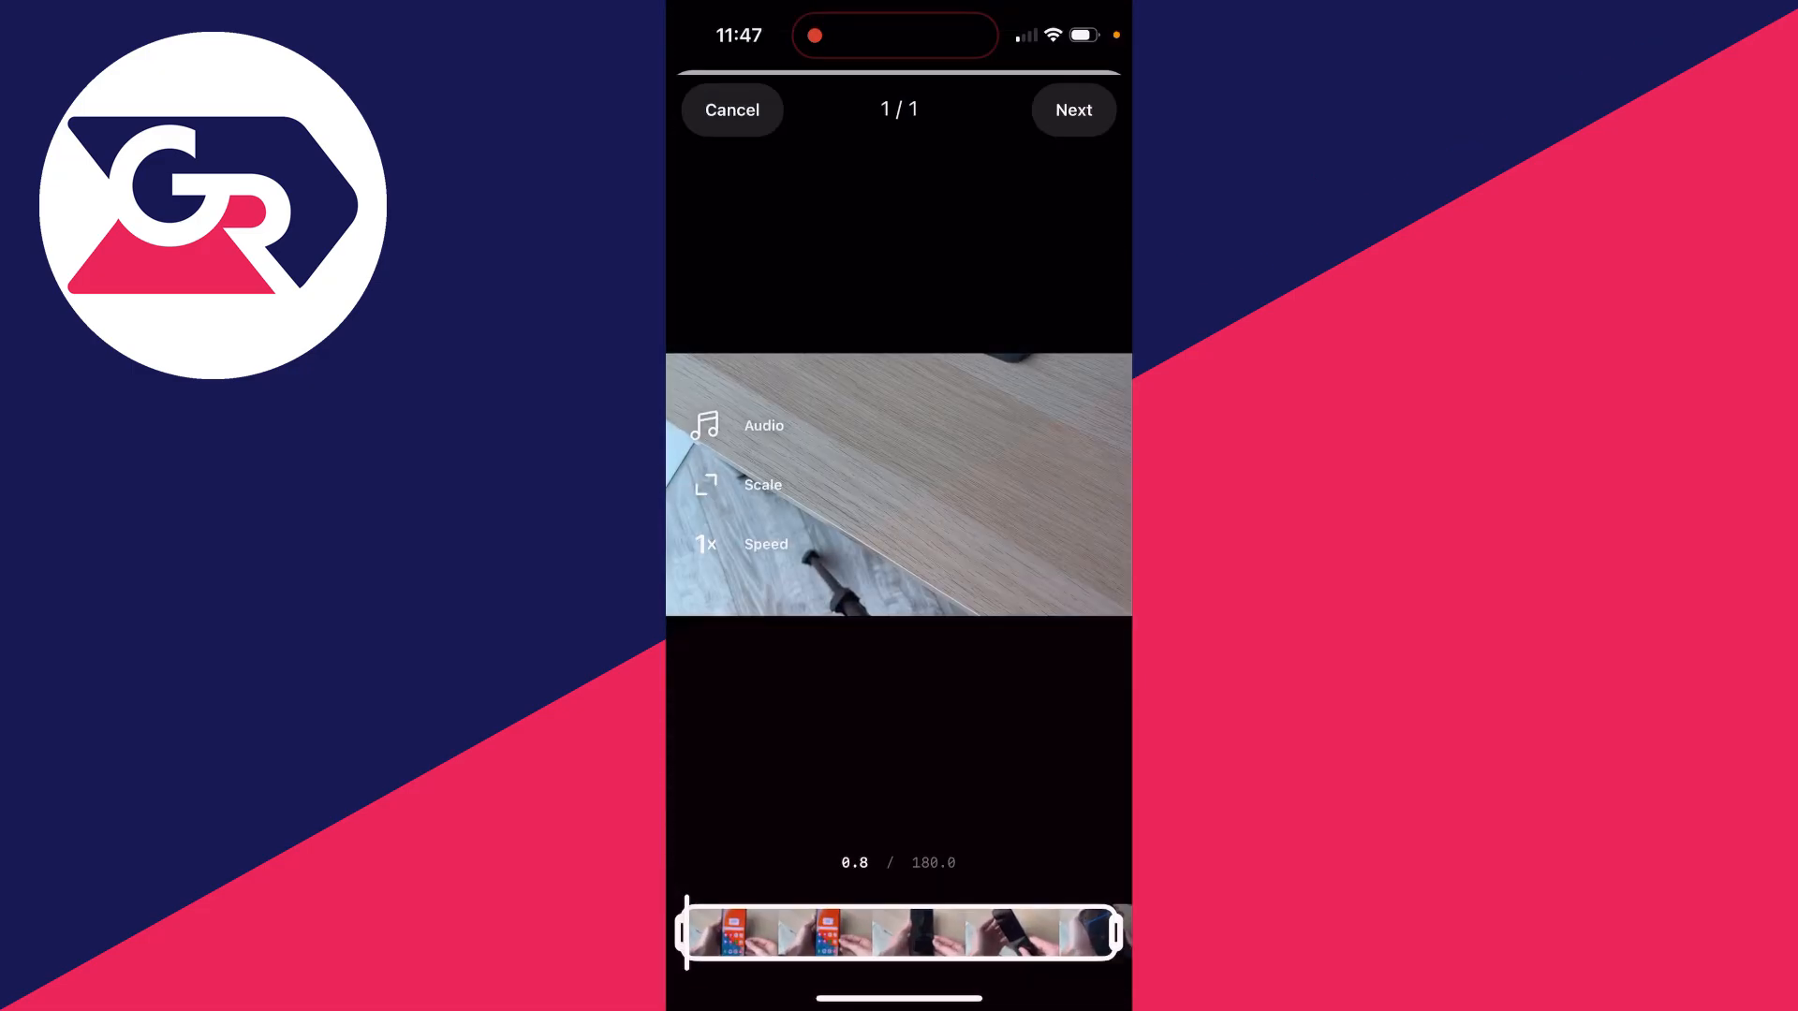